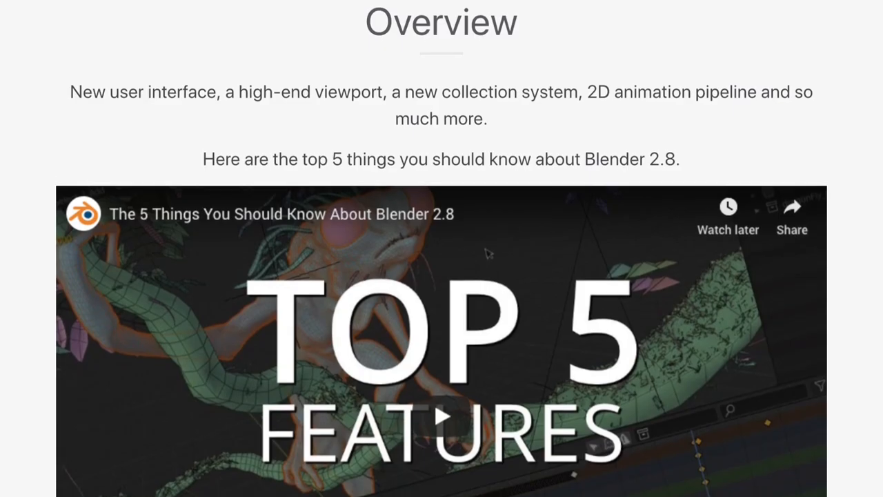
Step: Scroll blender.org down to the Blender 2.8 Overview and its Top 5 Features video
{"action": "scroll", "scroll_direction": "down", "scroll_amount": 3}
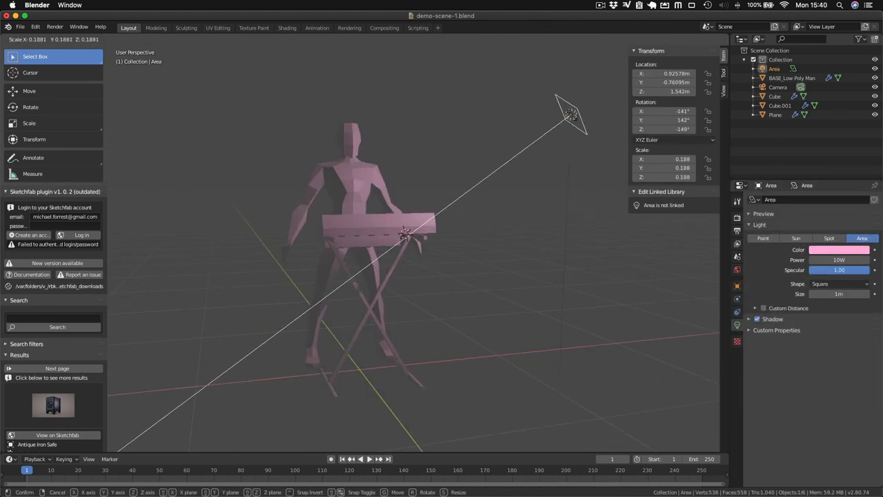
Step: Add a UV sphere, then show the curved plane's empty Material Properties
{"action": "key", "text": "x"}
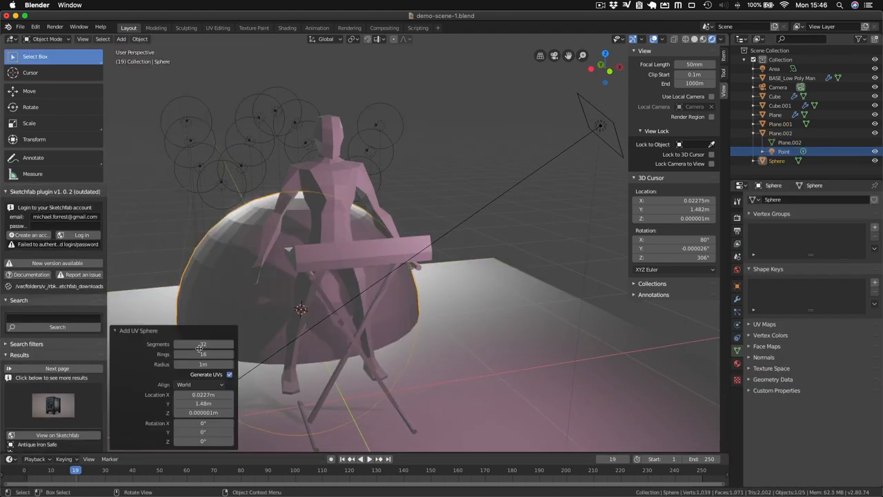
{"action": "left_click", "coordinate": [286, 27]}
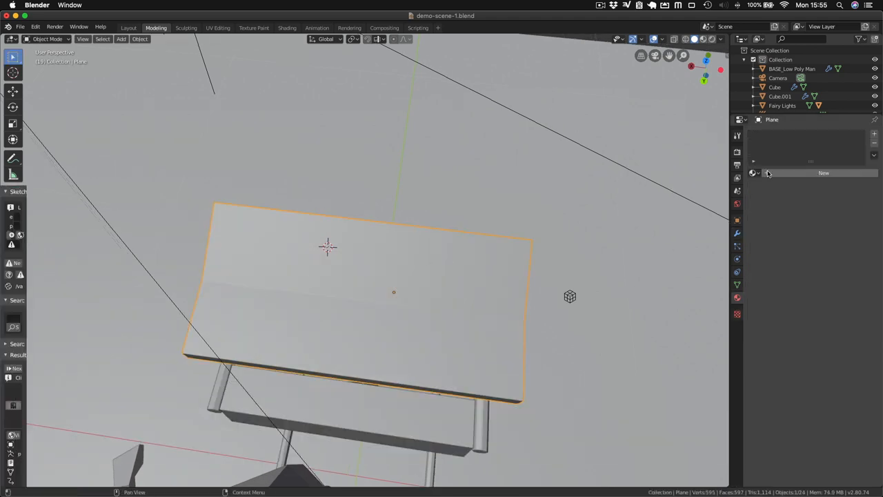
Step: Darken the world and view the fairy light spheres and orange spotlight through the camera
{"action": "key", "text": "Tab"}
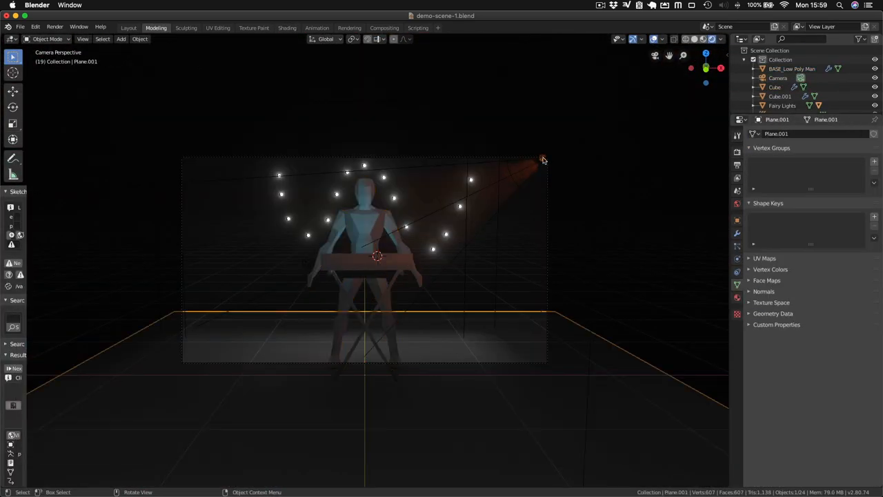
{"action": "left_click", "coordinate": [545, 160]}
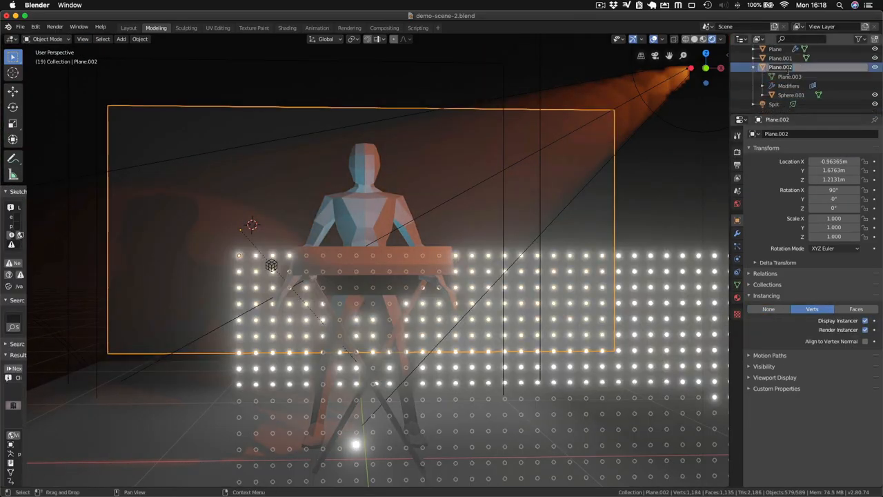
Step: Parent the emissive sphere to Plane.002 and instance it on its vertices
{"action": "left_click", "coordinate": [287, 28]}
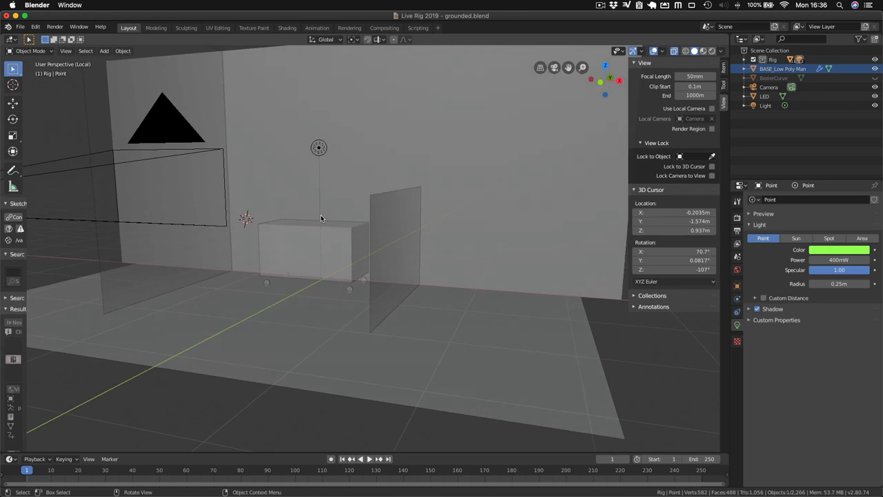
Step: Open 'Live Rig 2019 - grounded.blend' in the Animation workspace with the camera preview
{"action": "left_click", "coordinate": [317, 27]}
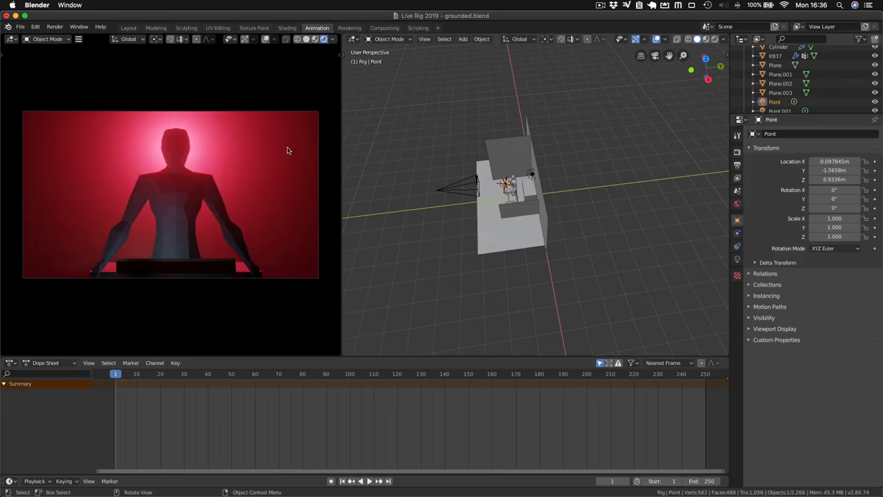
{"action": "mouse_move", "coordinate": [375, 129]}
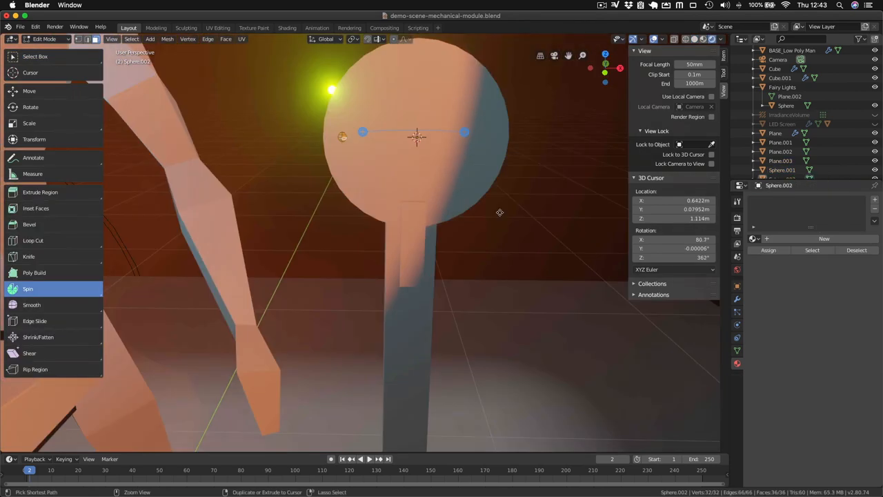
Step: Spin the sphere into stick circle props and view them in the Shading workspace
{"action": "left_click", "coordinate": [287, 28]}
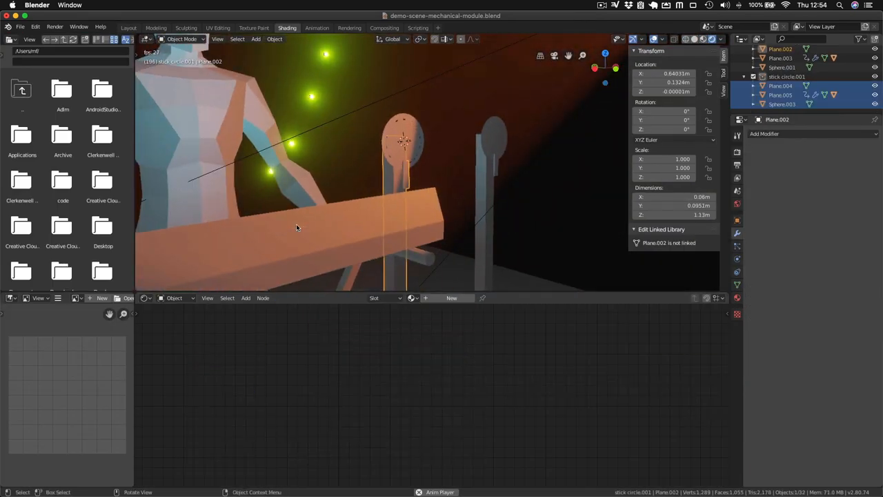